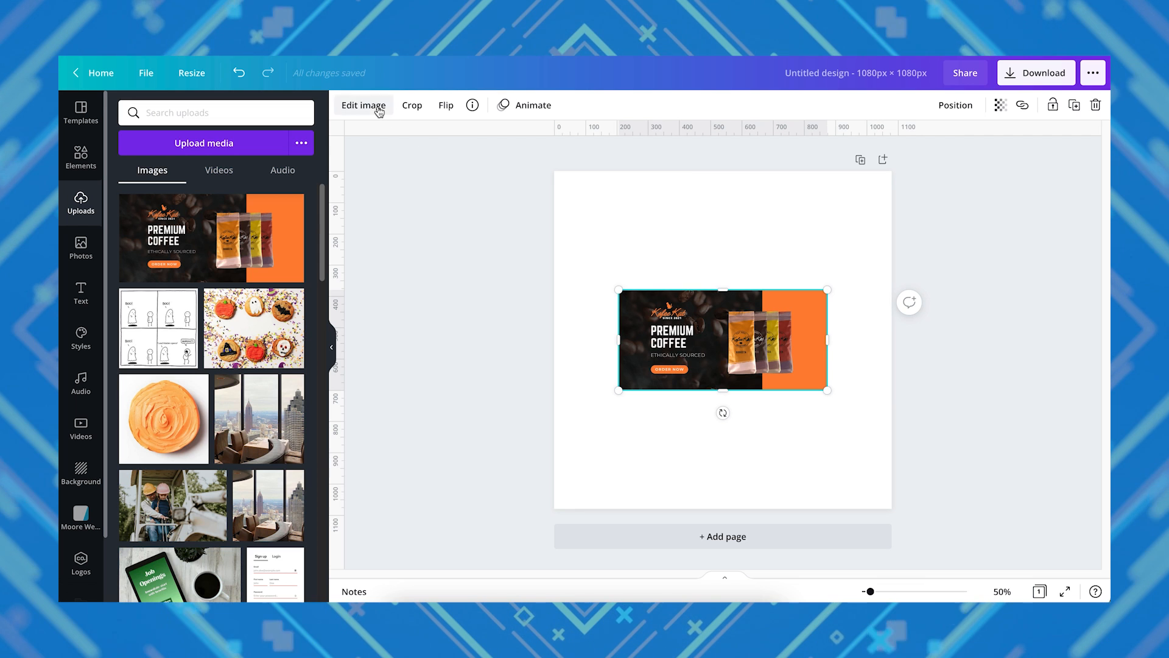
# Browse Smartmockups device scenes for a laptop mockup of the Premium Coffee banner
pyautogui.click(363, 106)
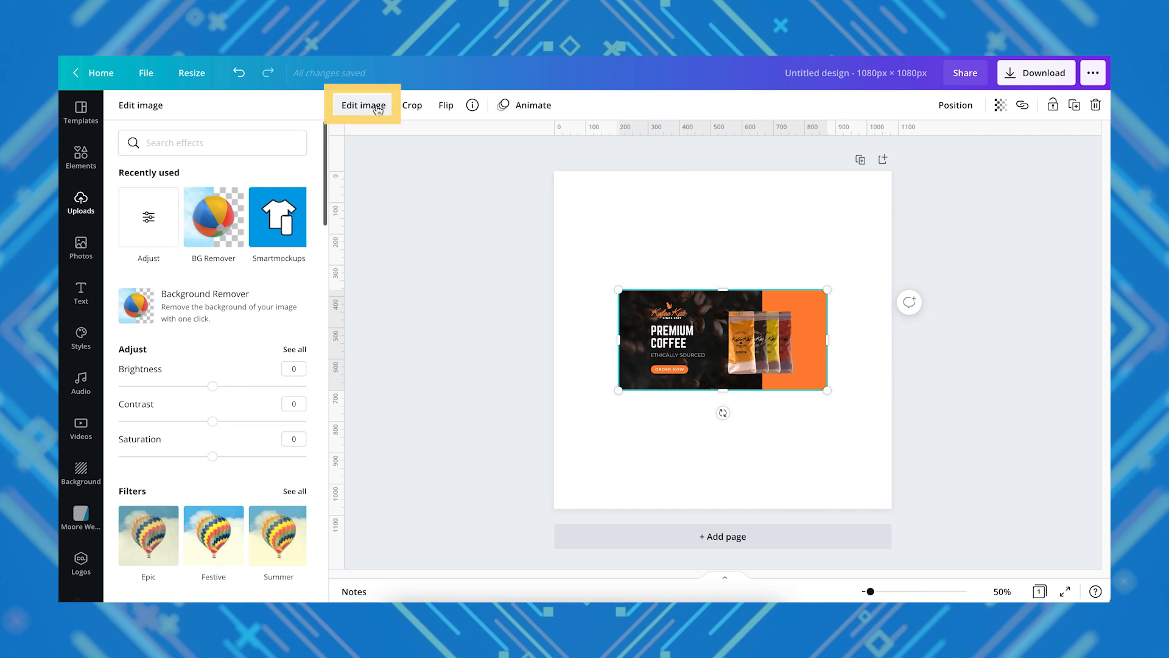
pyautogui.click(278, 216)
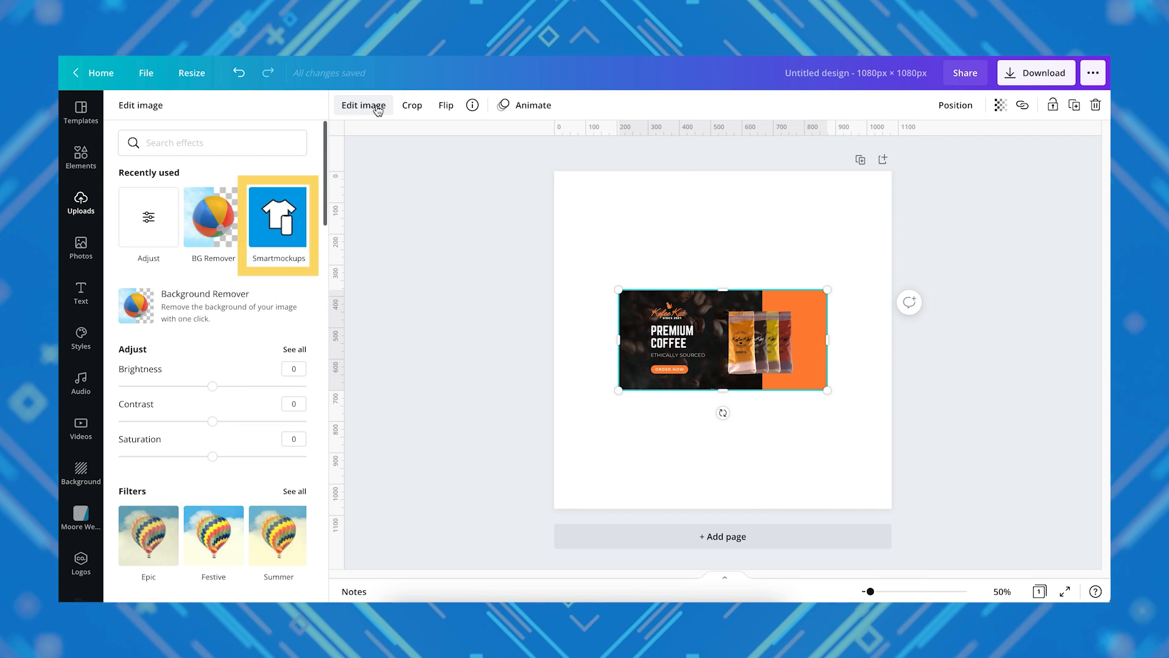
pyautogui.scroll(-3)
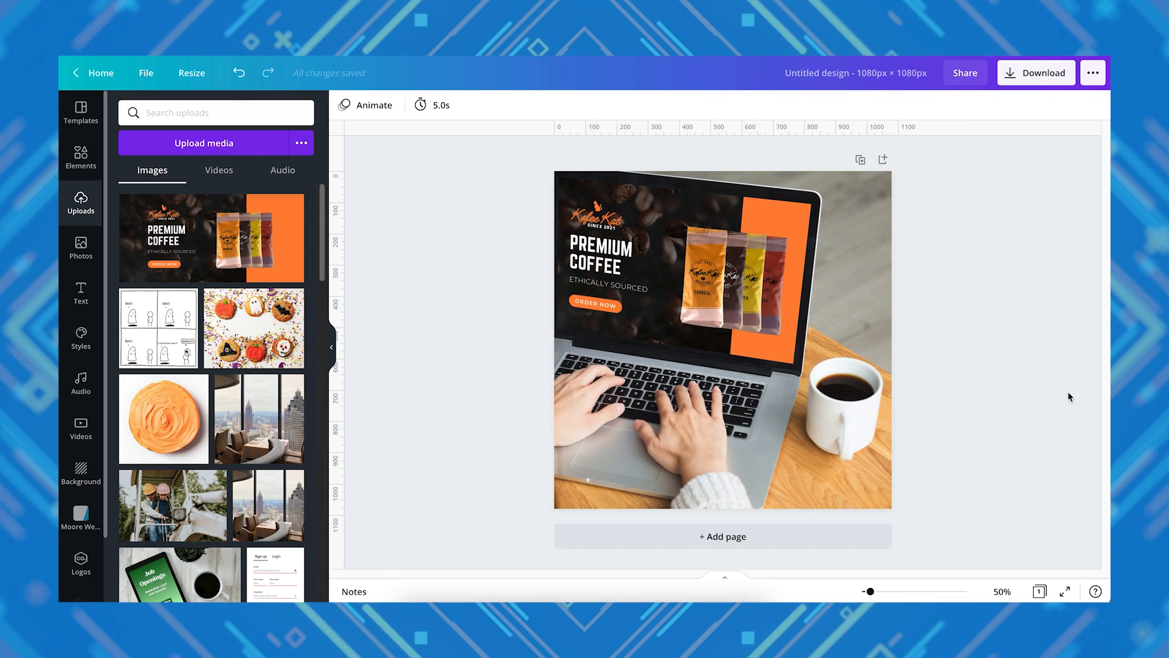
# Open the youtube material design and search for the Norwester font
pyautogui.click(1065, 590)
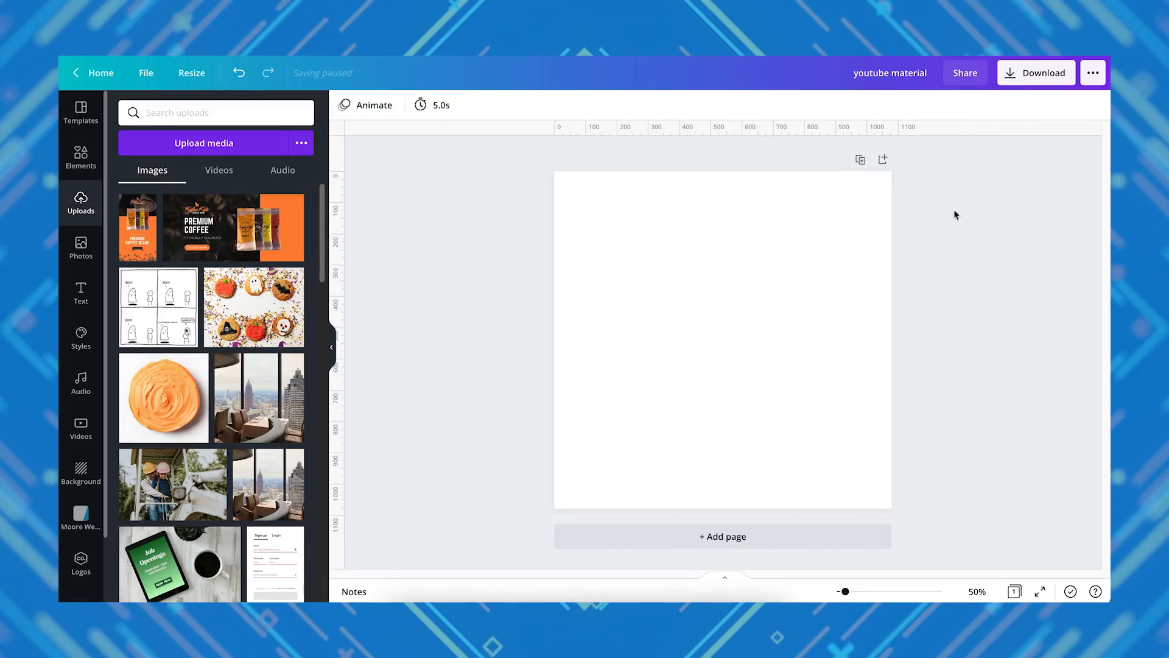
pyautogui.write('norwester')
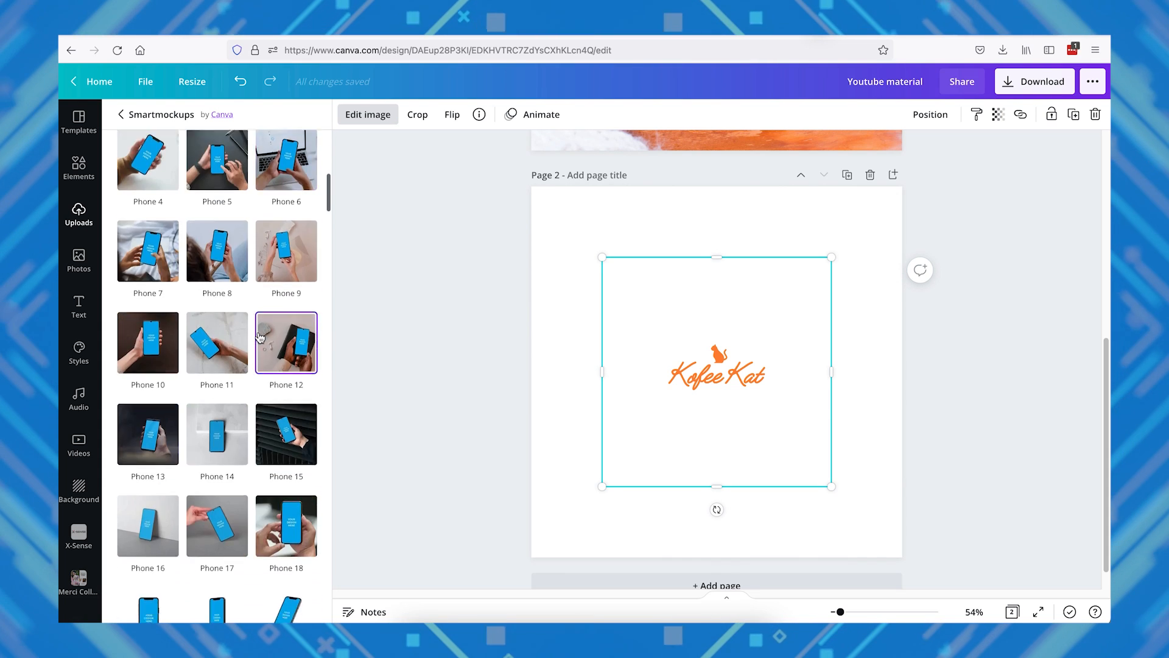
# Scroll through the laptop, desktop and poster mockups down to the Mugs category
pyautogui.scroll(-3)
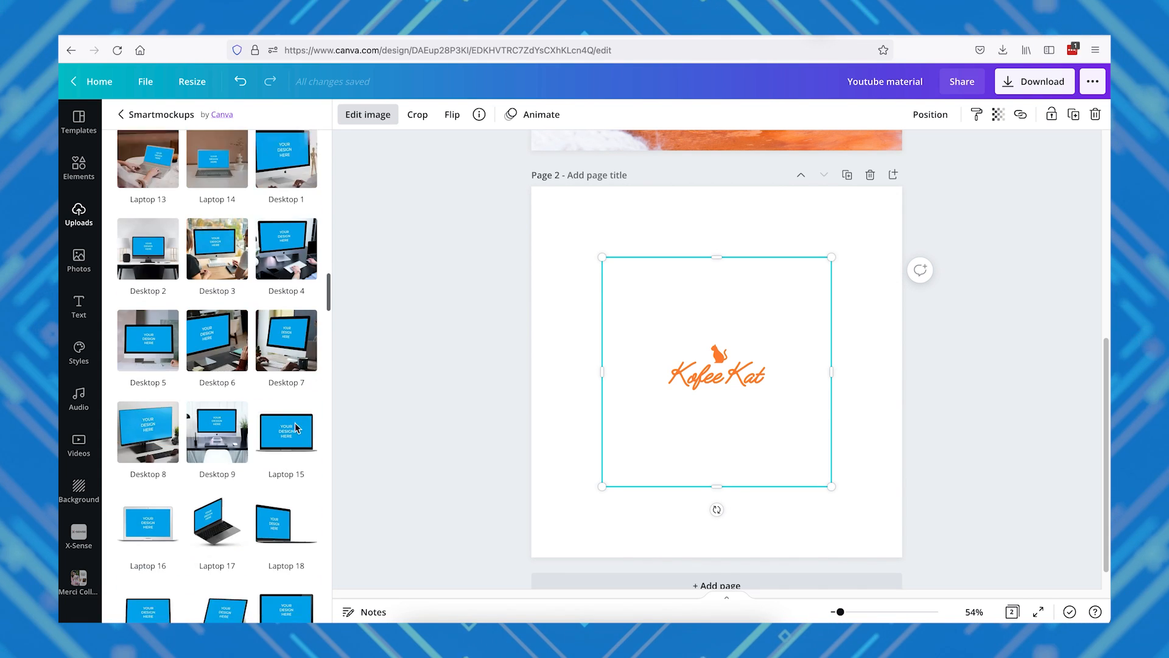
pyautogui.scroll(-3)
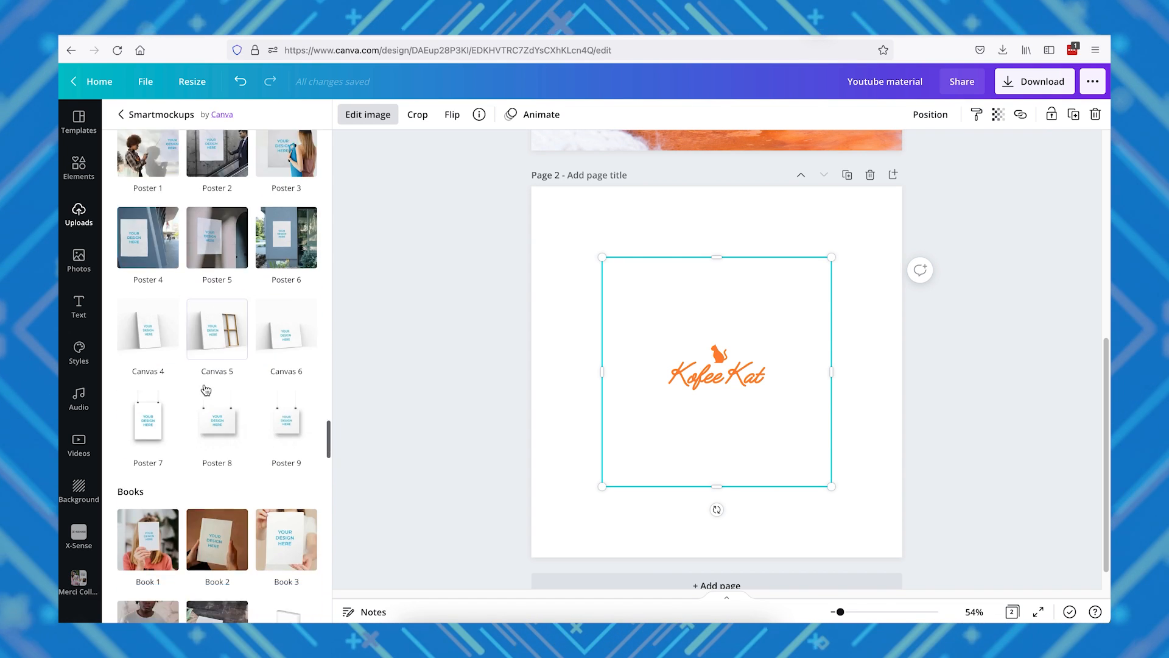
pyautogui.scroll(-3)
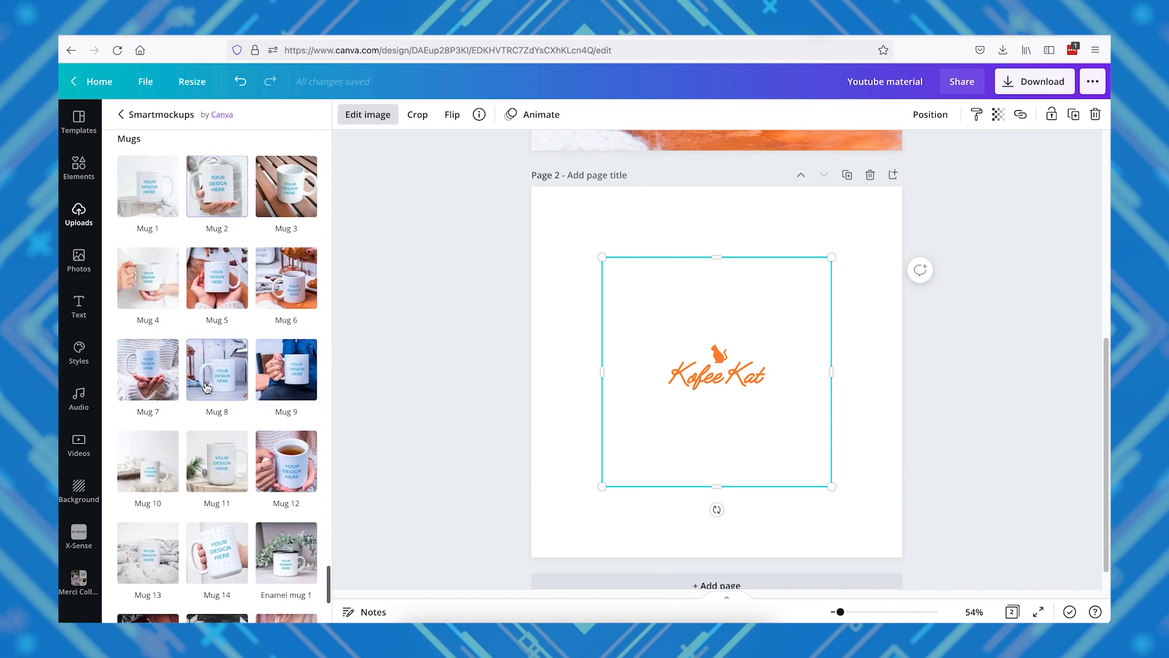
pyautogui.scroll(-3)
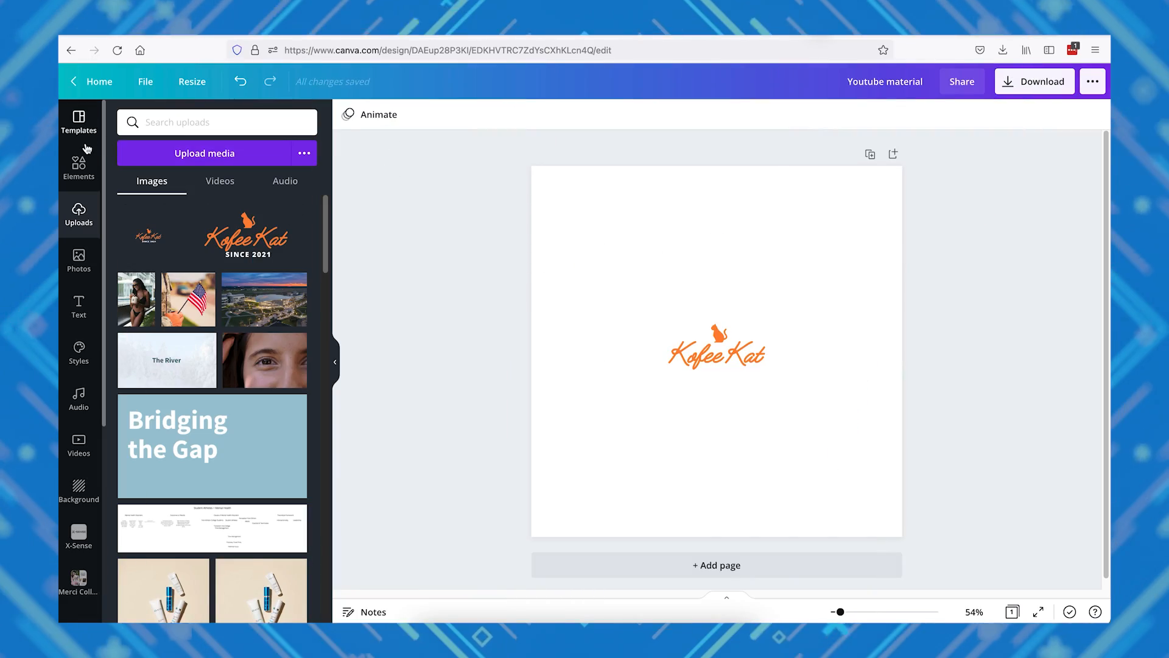
# Put the Kofee Kat logo on the Mug 6 breakfast-scene Smartmockup
pyautogui.click(716, 346)
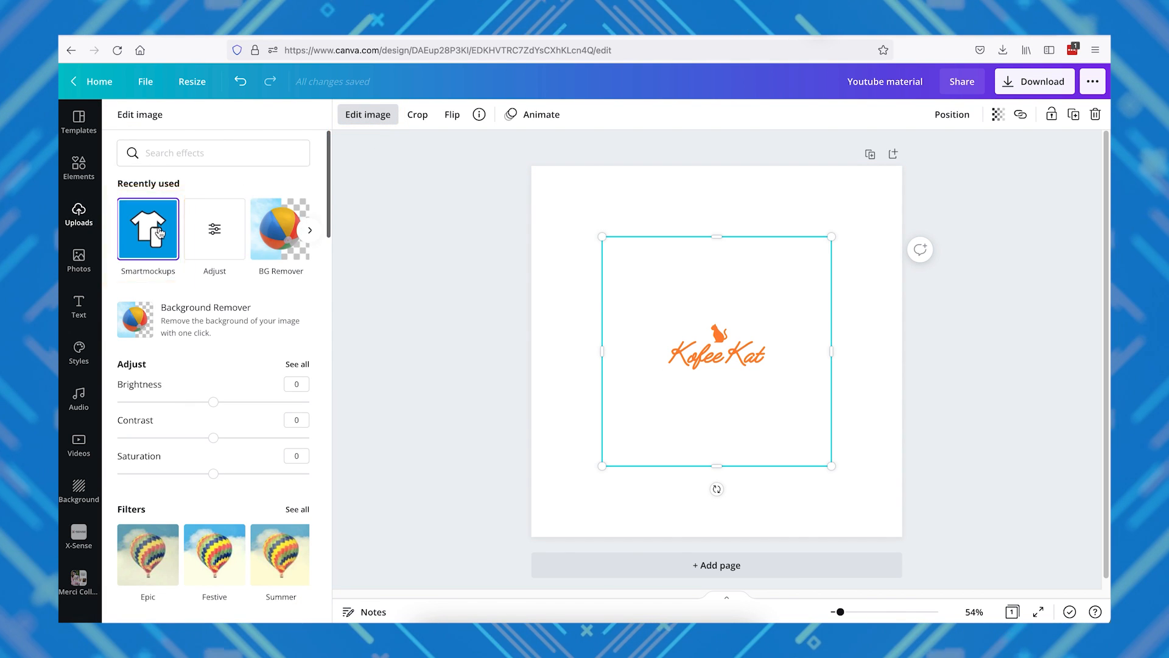
pyautogui.click(147, 229)
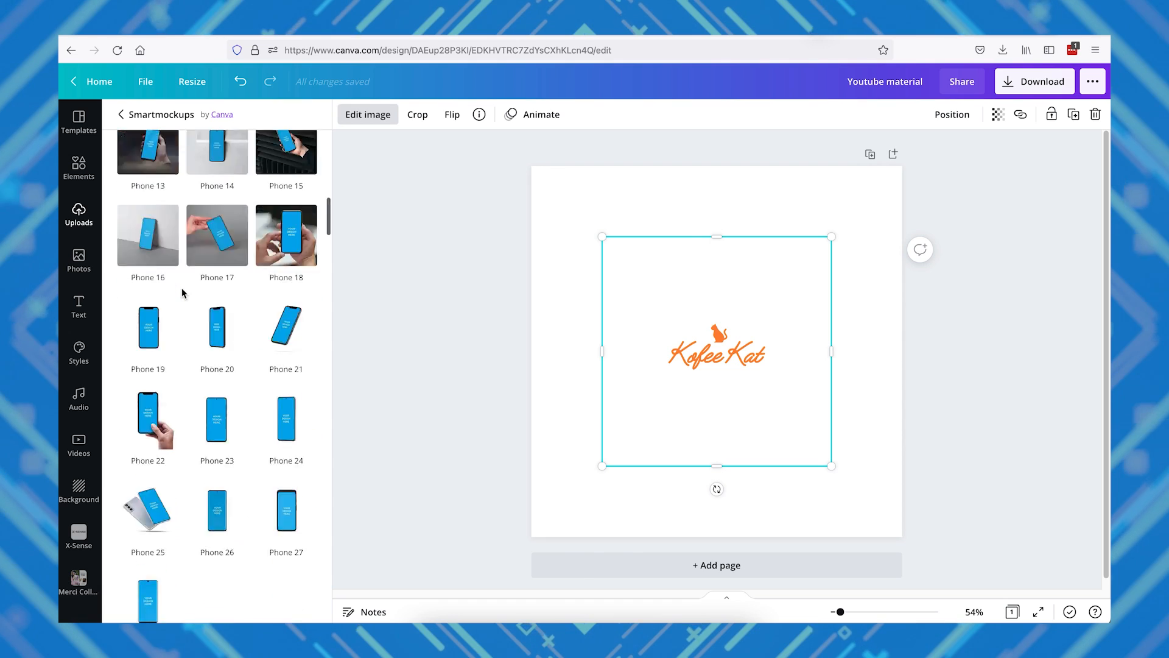
pyautogui.scroll(-3)
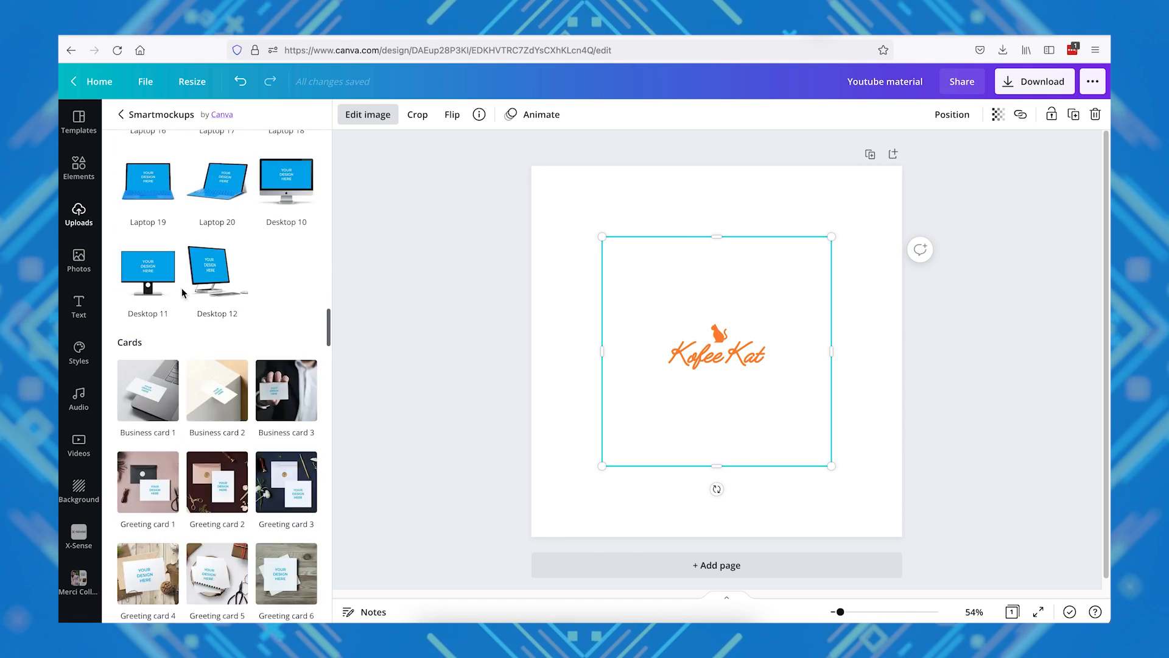
pyautogui.scroll(-3)
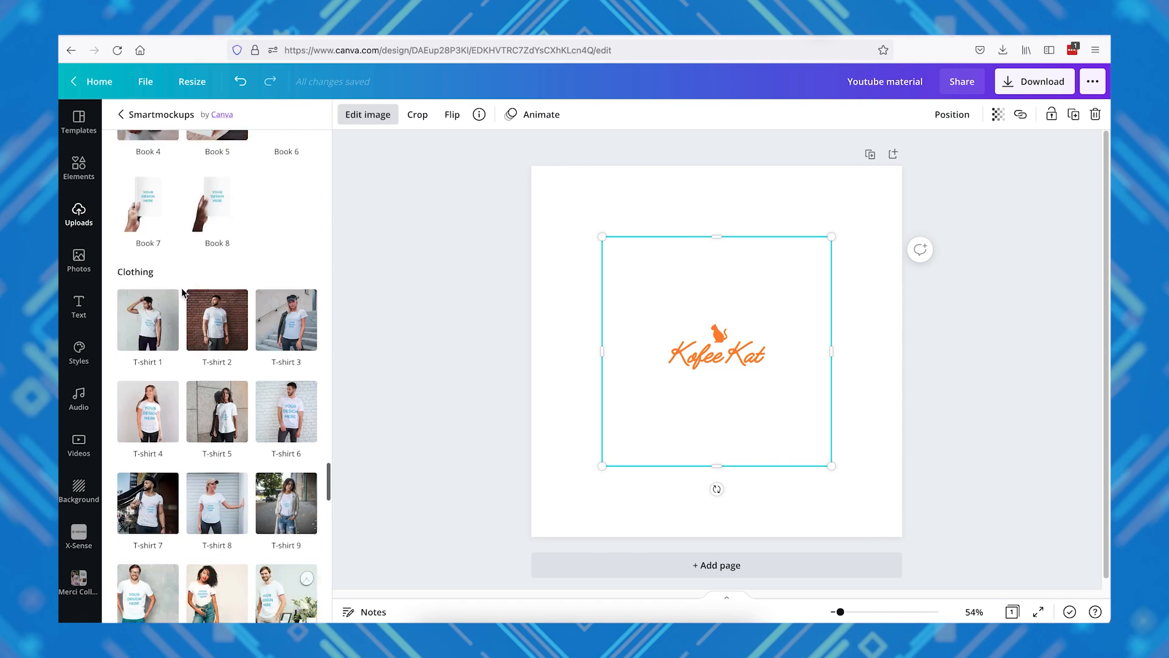
pyautogui.scroll(-3)
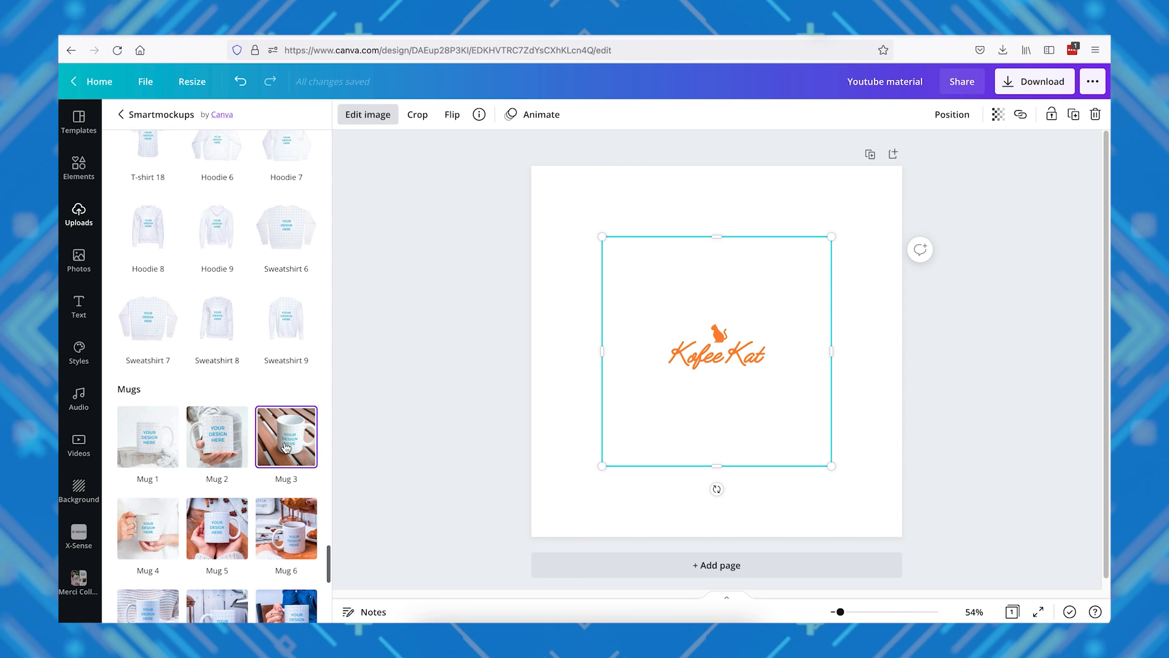
pyautogui.click(286, 528)
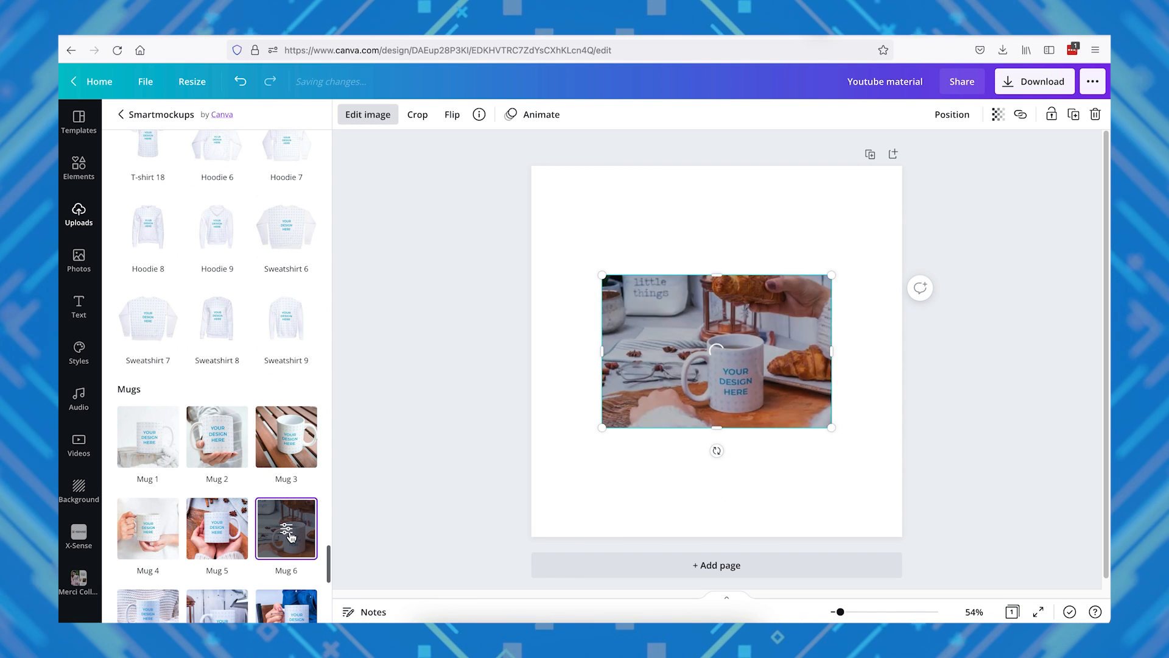
pyautogui.click(286, 527)
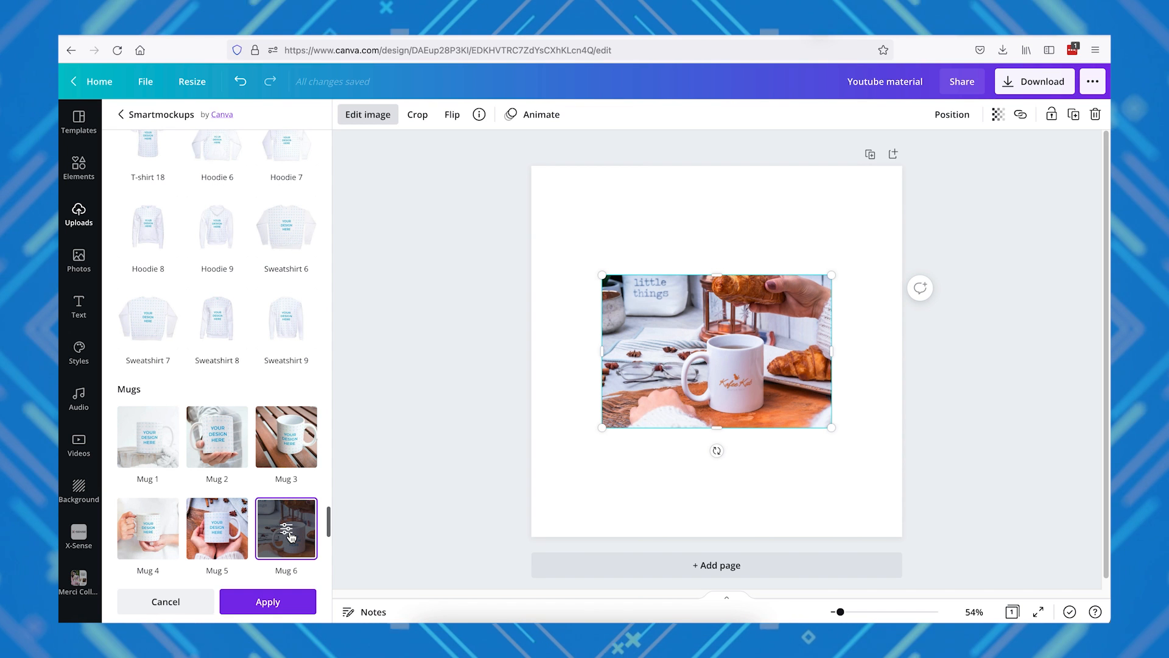
pyautogui.moveTo(749, 336)
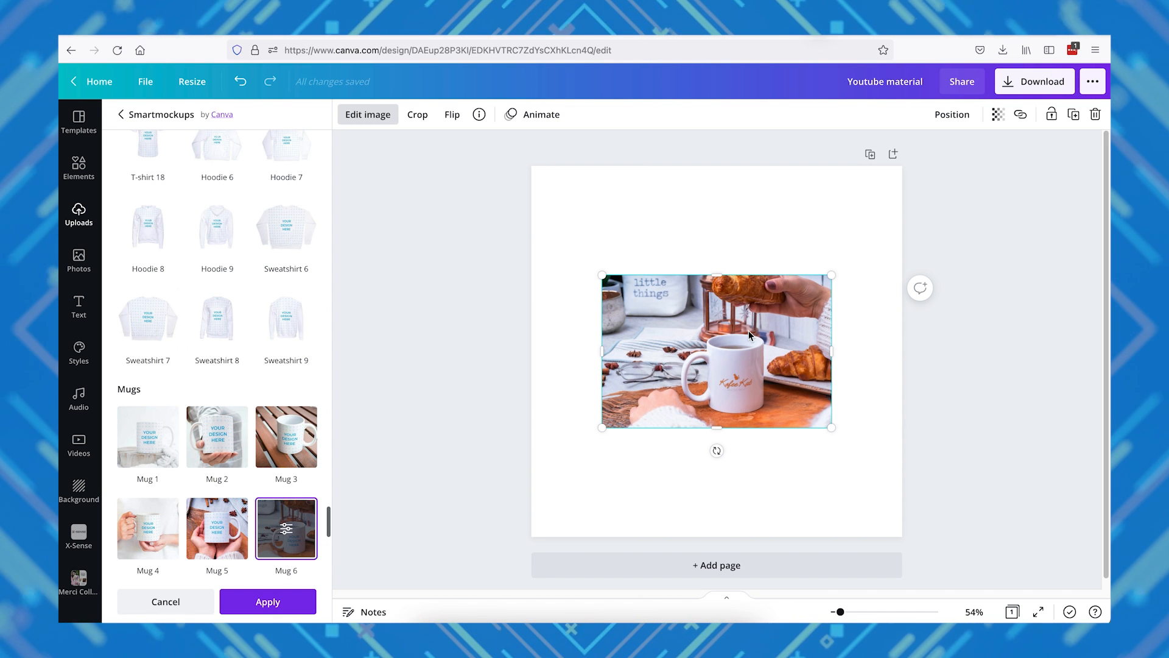
pyautogui.moveTo(286, 533)
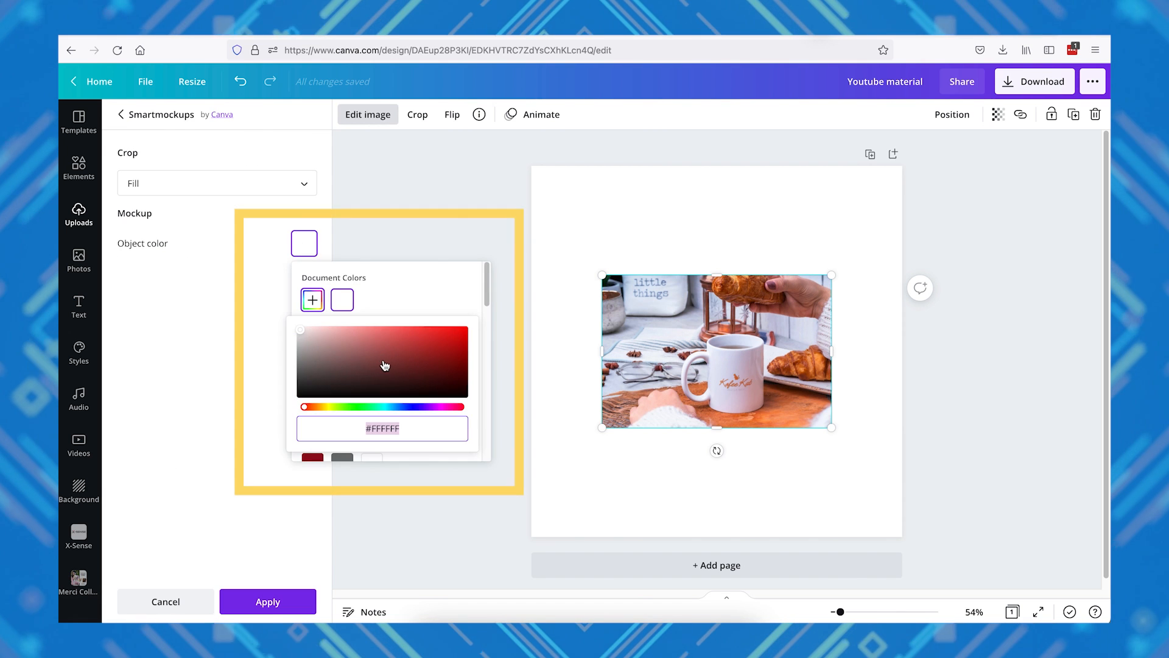
# Recolour the Mug 6 mockup to maroon #652A2A and apply it
pyautogui.click(396, 369)
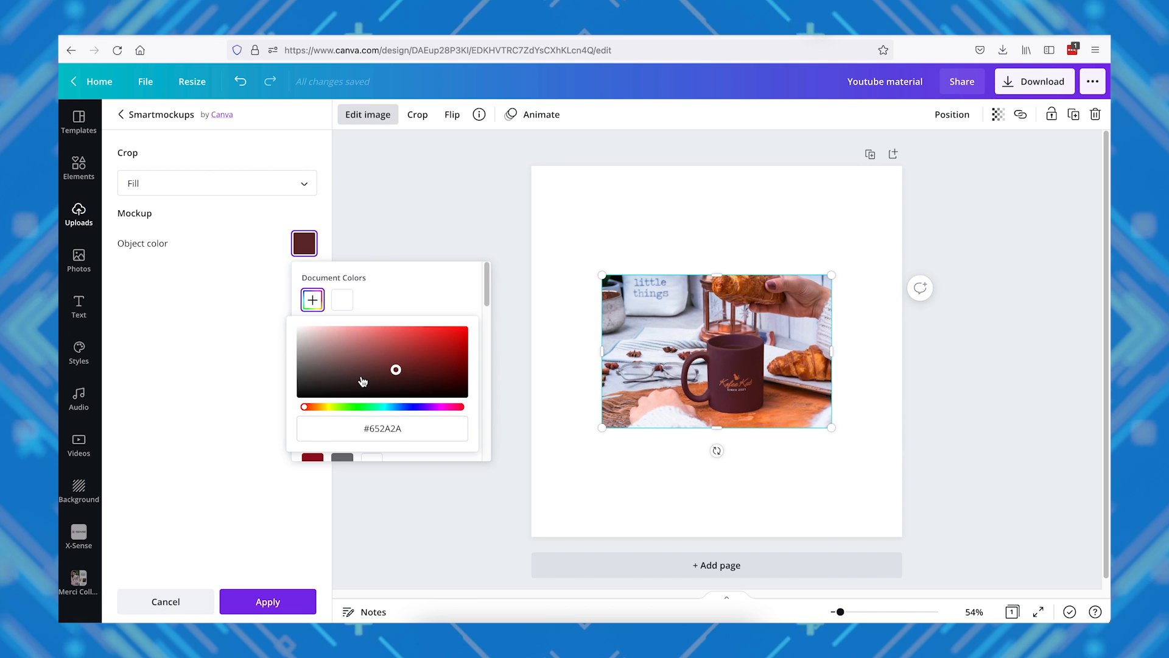
pyautogui.click(521, 485)
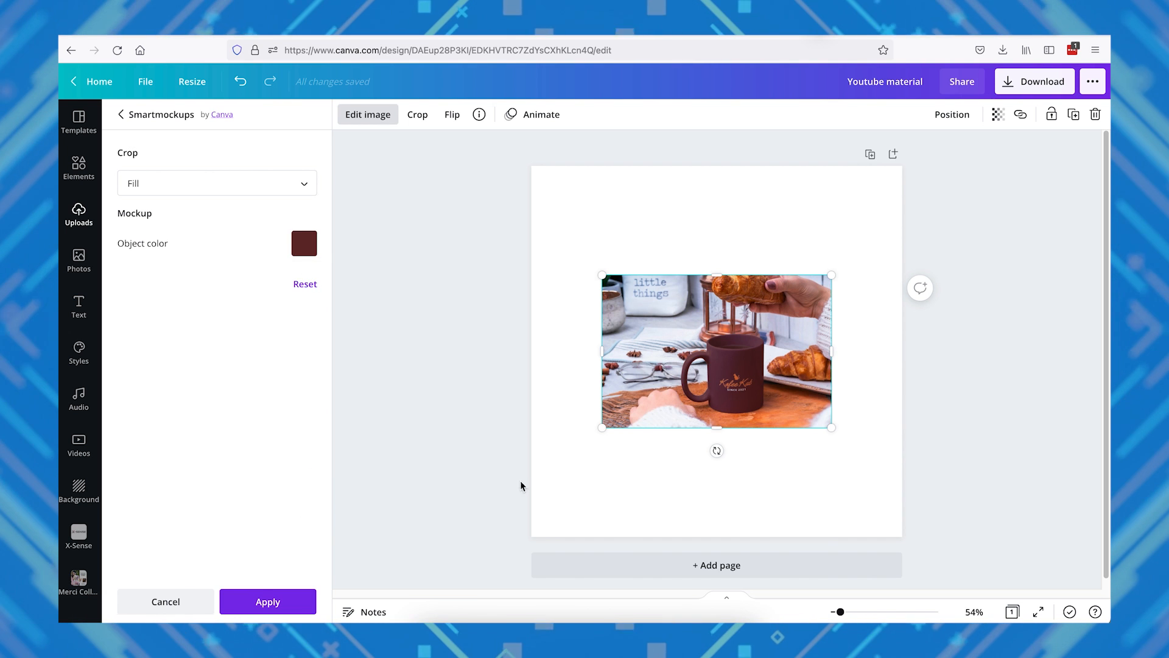
pyautogui.click(268, 601)
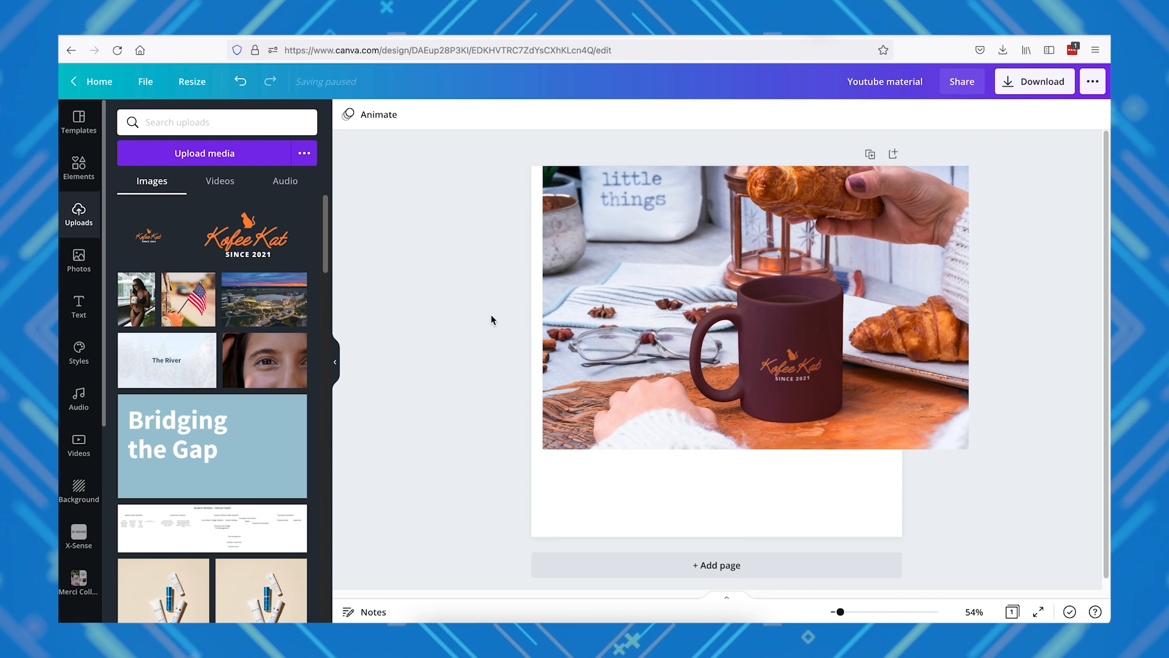
# Select and crop the maroon mug mockup photo
pyautogui.click(755, 308)
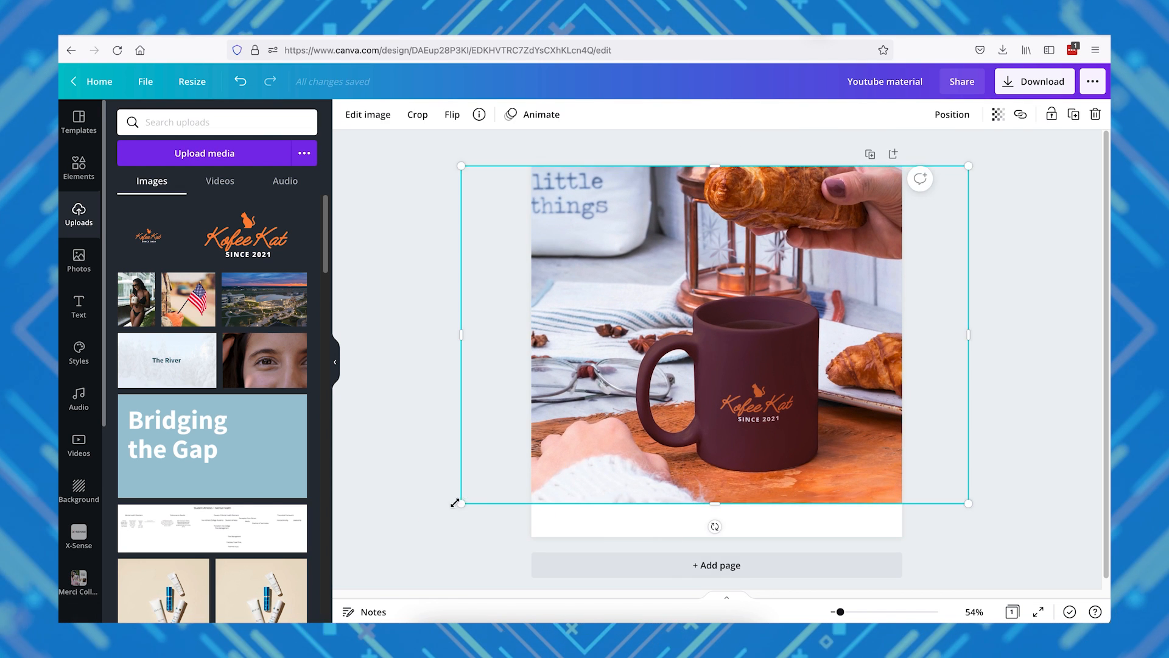
pyautogui.click(417, 114)
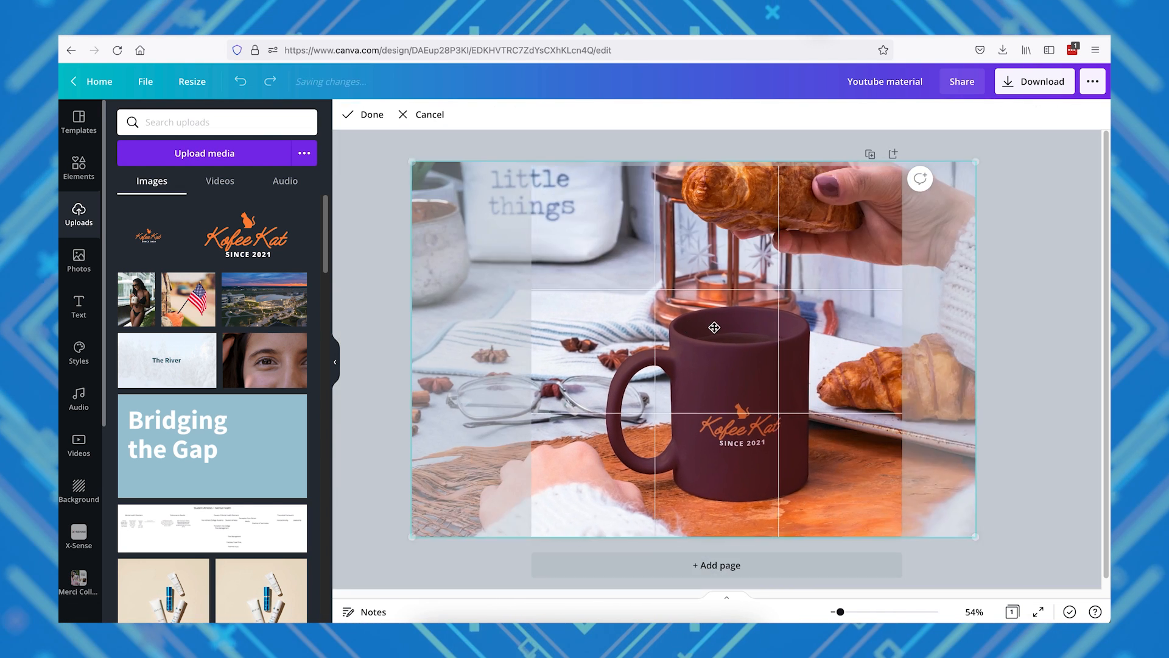
pyautogui.click(1034, 81)
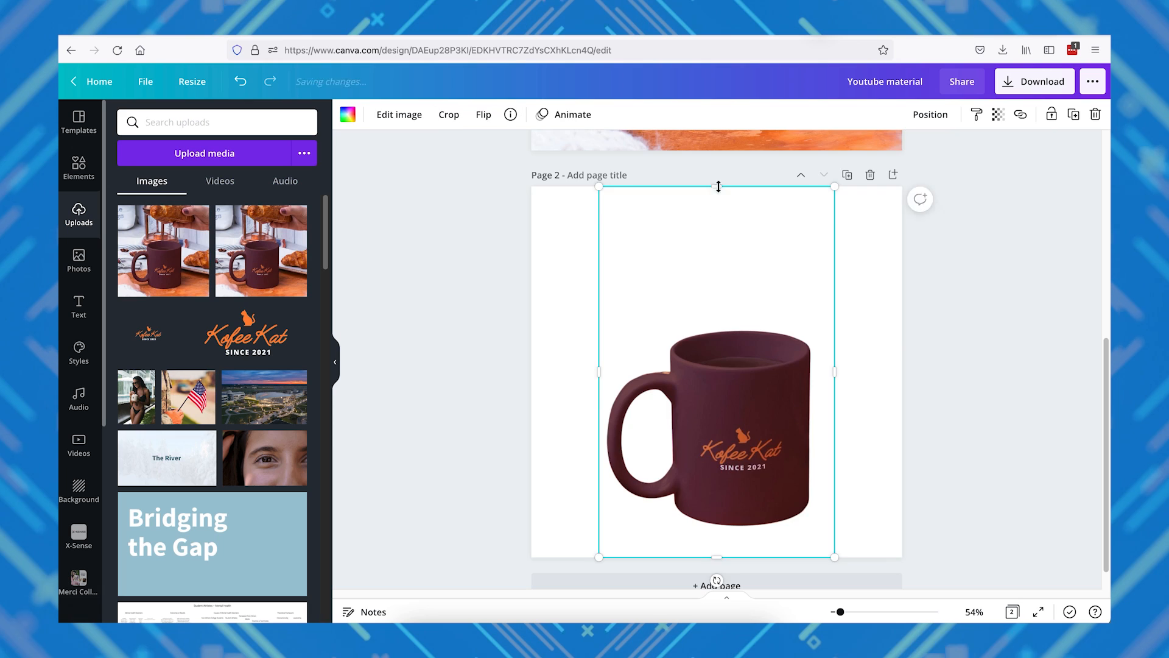
# Start placing the cut-out maroon mug on the blurred kitchen counter photo
pyautogui.click(448, 114)
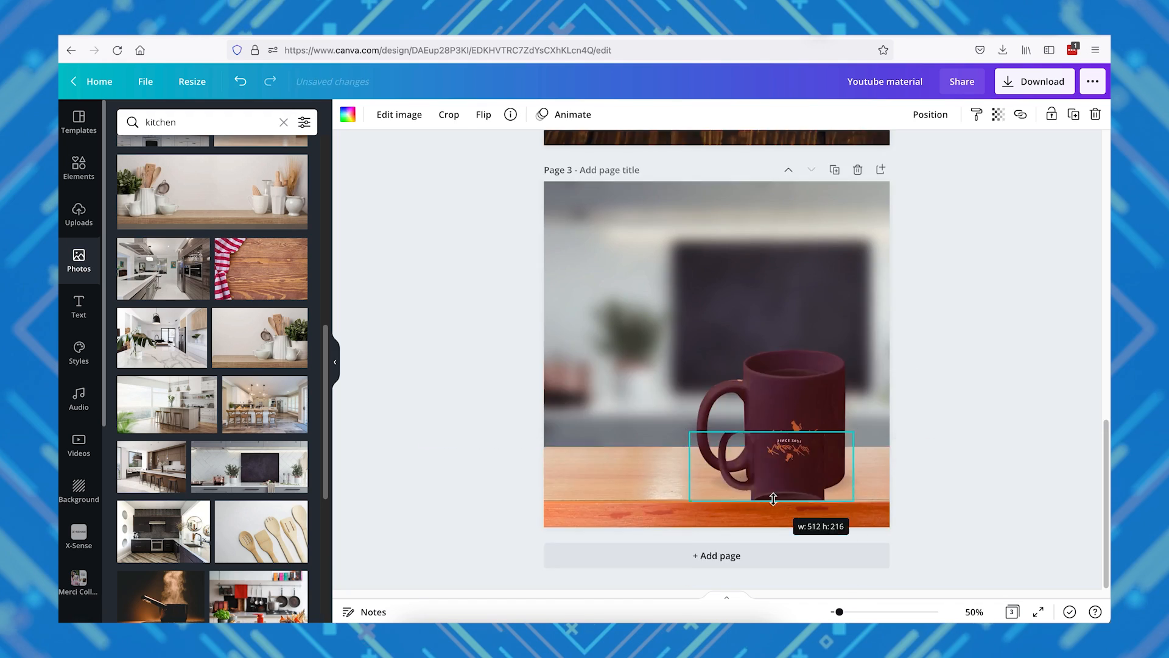
# Set reflection transparency to 50, dim the counter photo, and scatter coffee beans
pyautogui.click(997, 114)
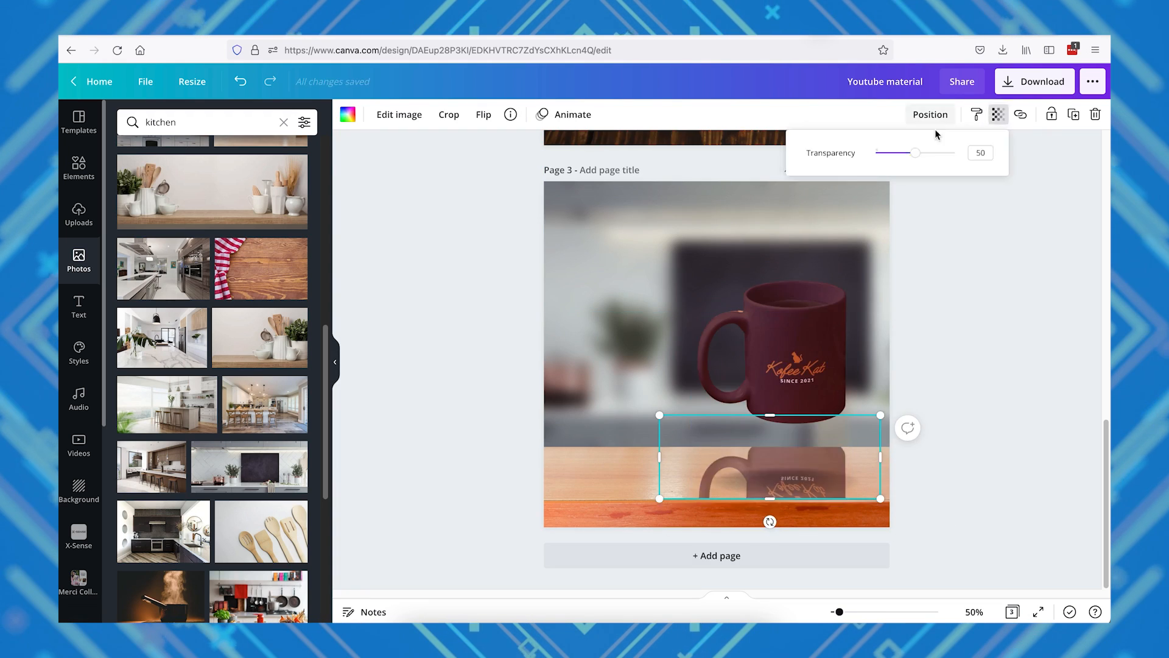
pyautogui.click(398, 114)
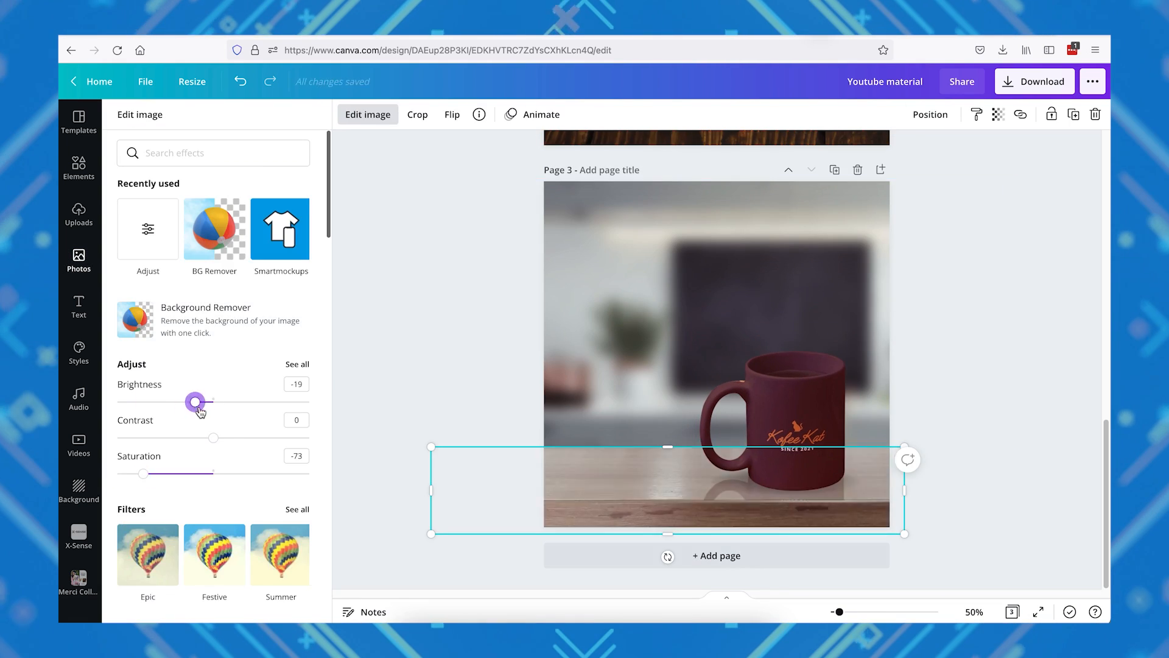
pyautogui.click(79, 307)
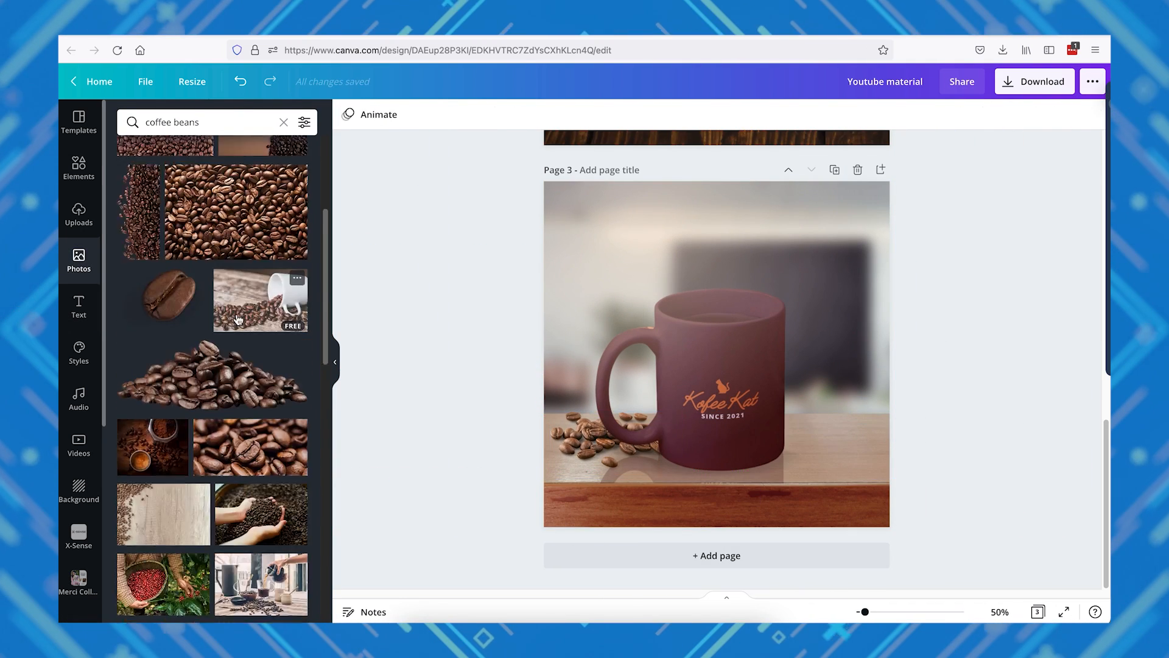
pyautogui.click(716, 354)
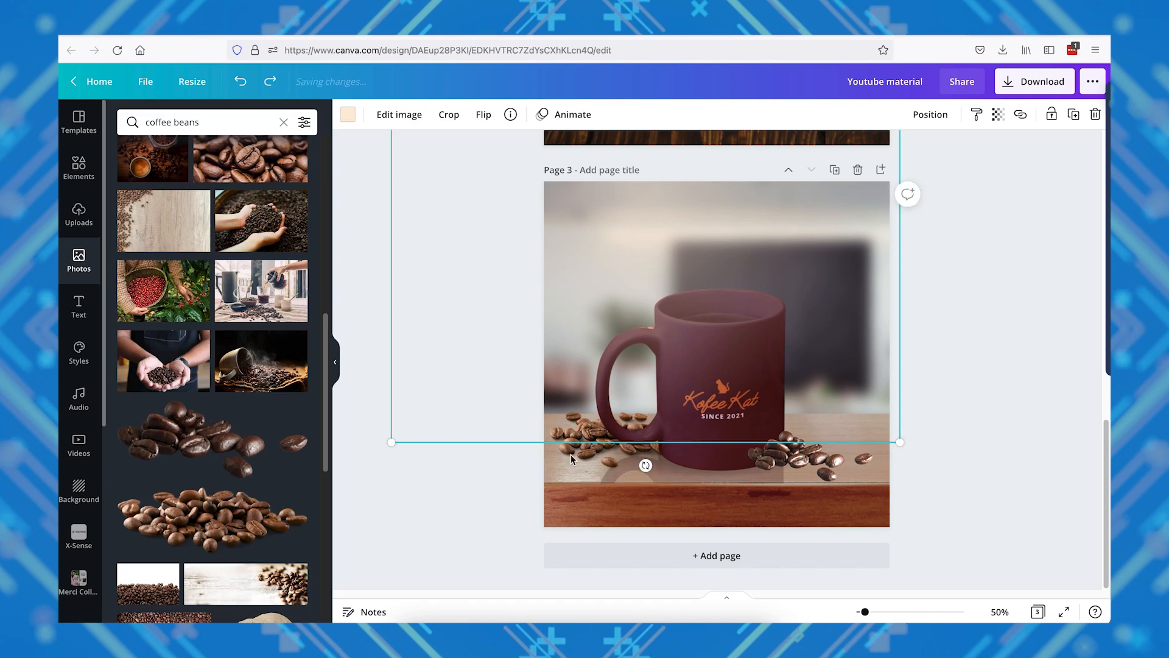